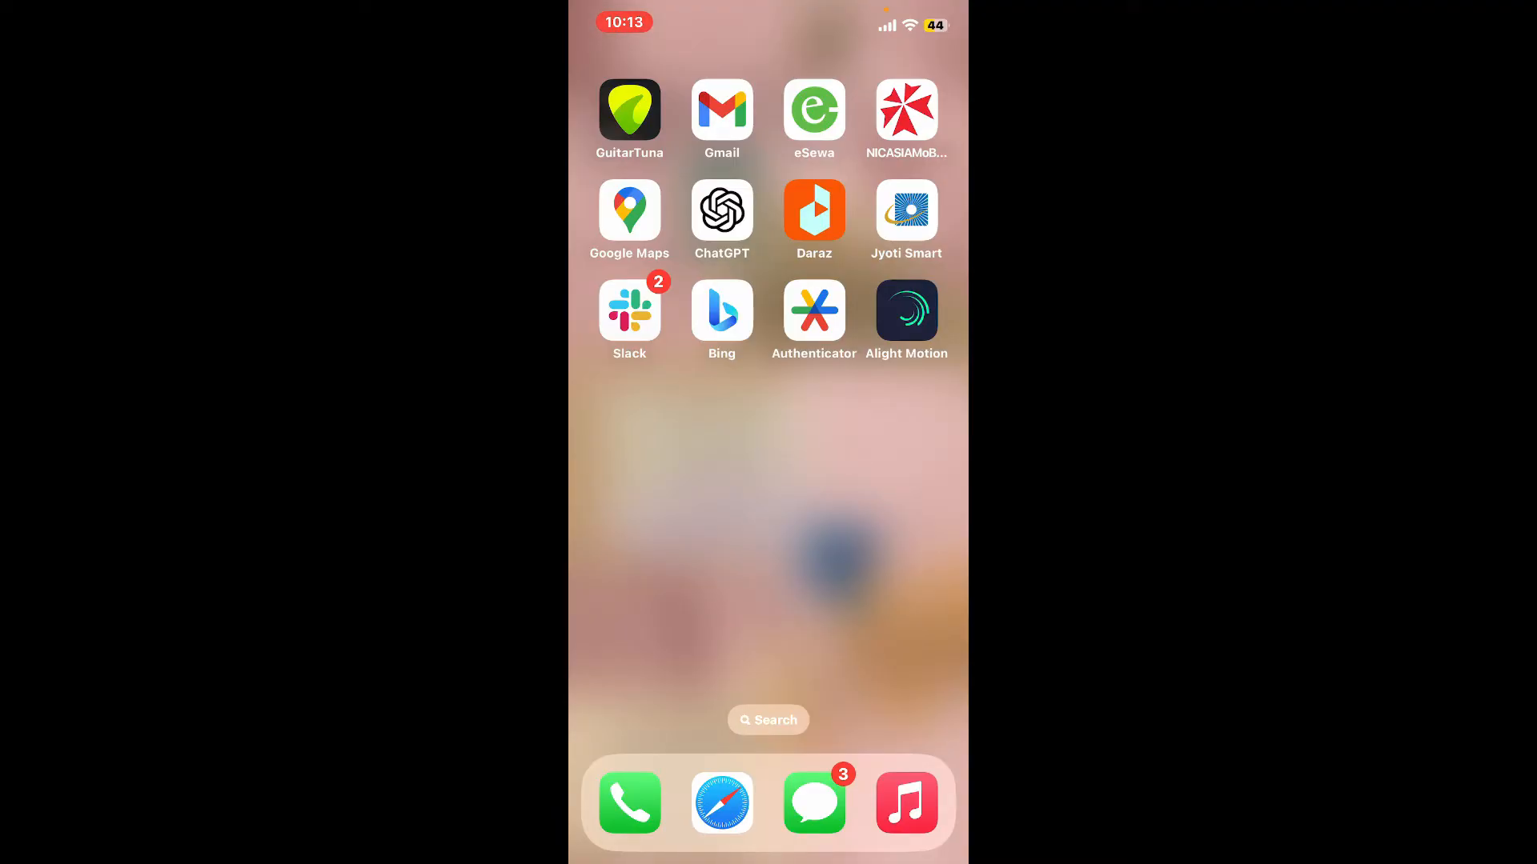
Launch Alight Motion and create New Project 7, dismissing the Choose a plan offer.
{"action": "left_click", "coordinate": [906, 310]}
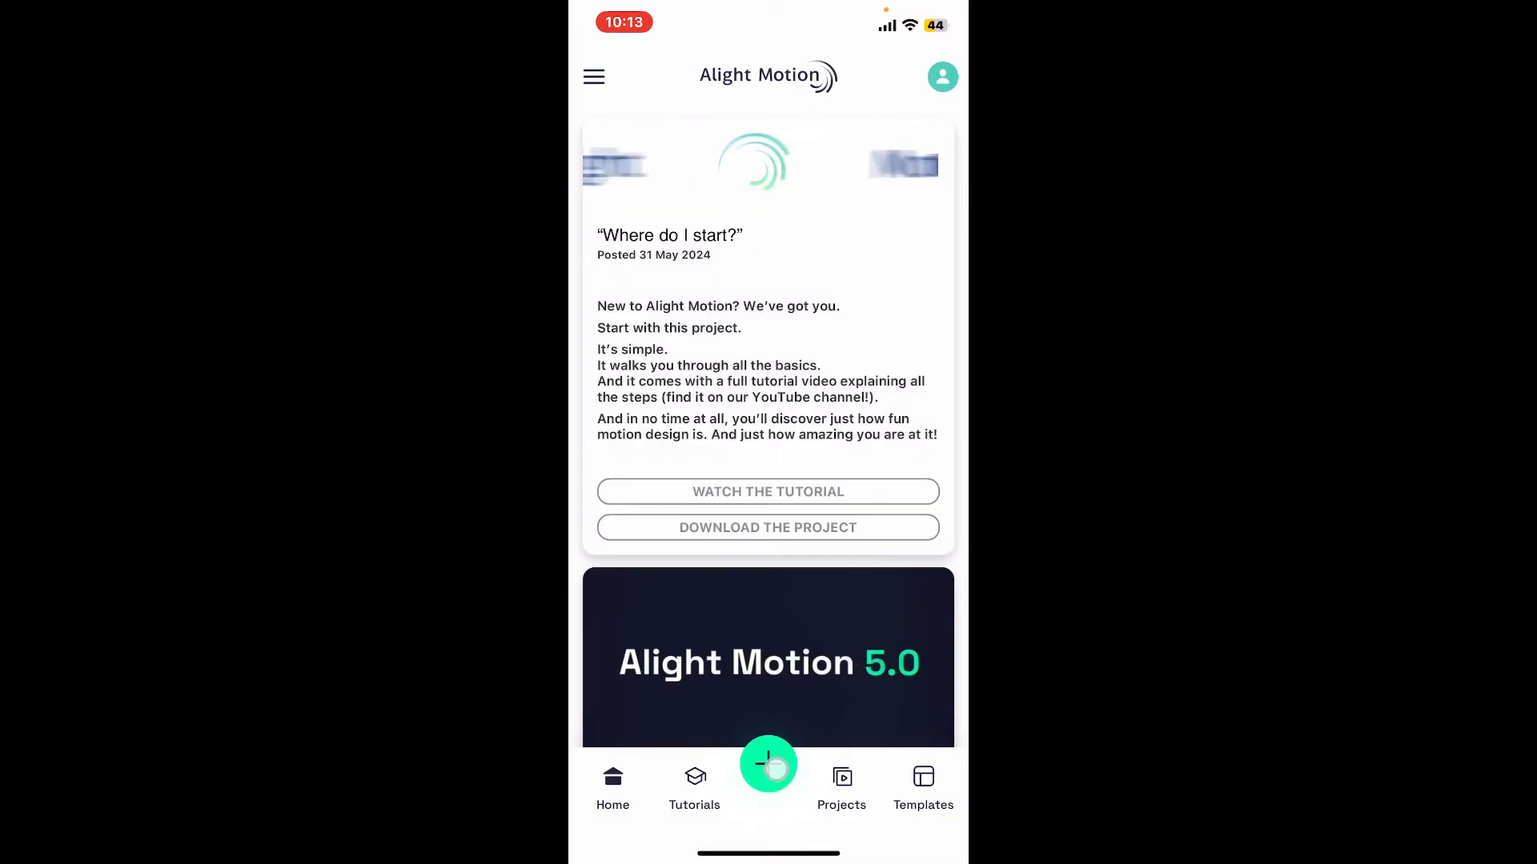
{"action": "left_click", "coordinate": [766, 765]}
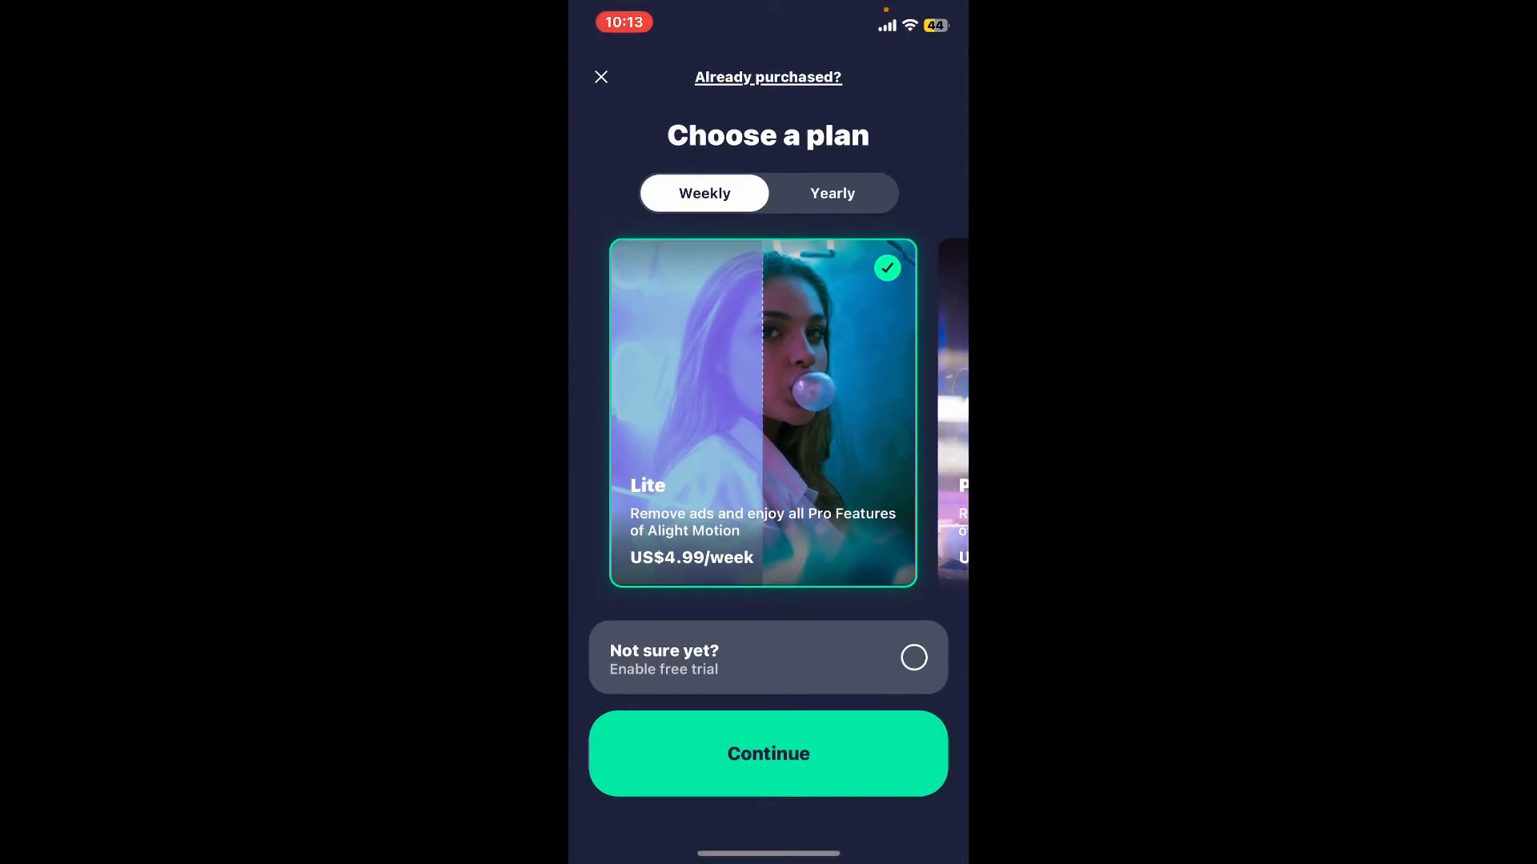
{"action": "left_click", "coordinate": [601, 77]}
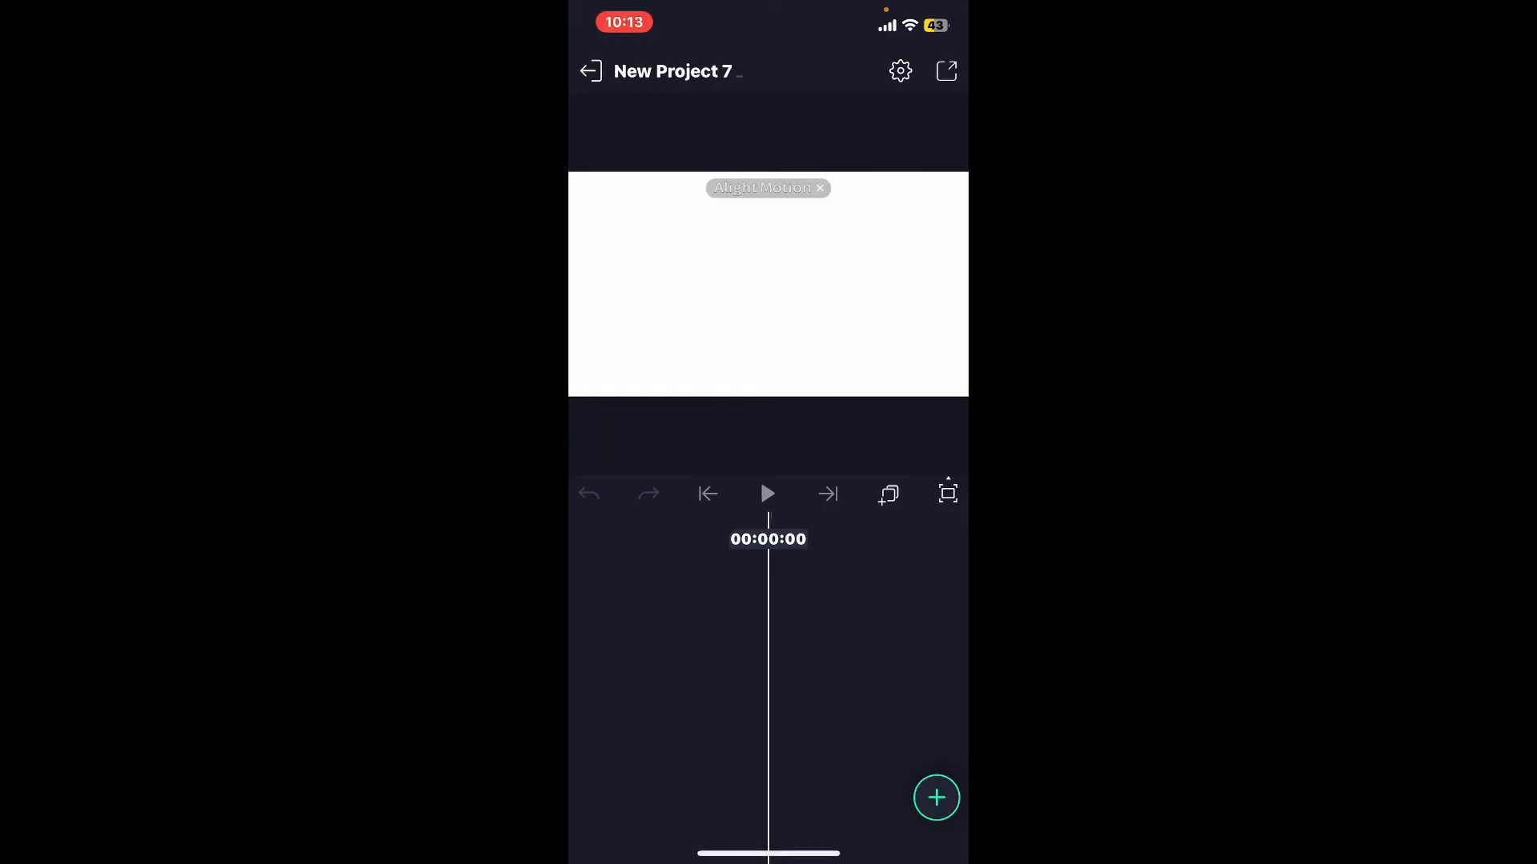
From the add-layer menu choose Audio and View All to list Files and Songs sources.
{"action": "left_click", "coordinate": [934, 797]}
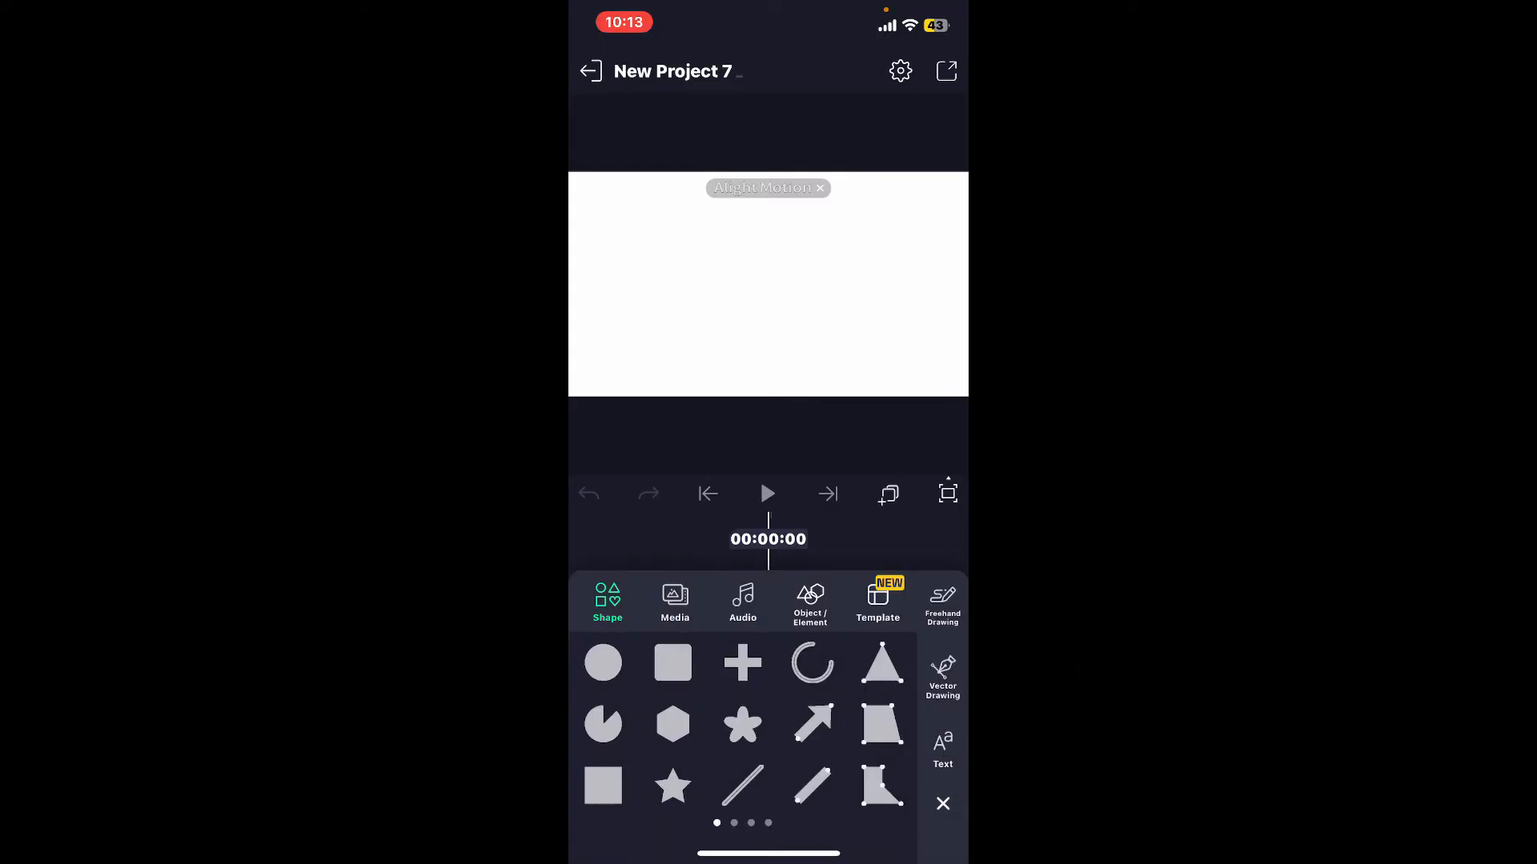
{"action": "left_click", "coordinate": [741, 600]}
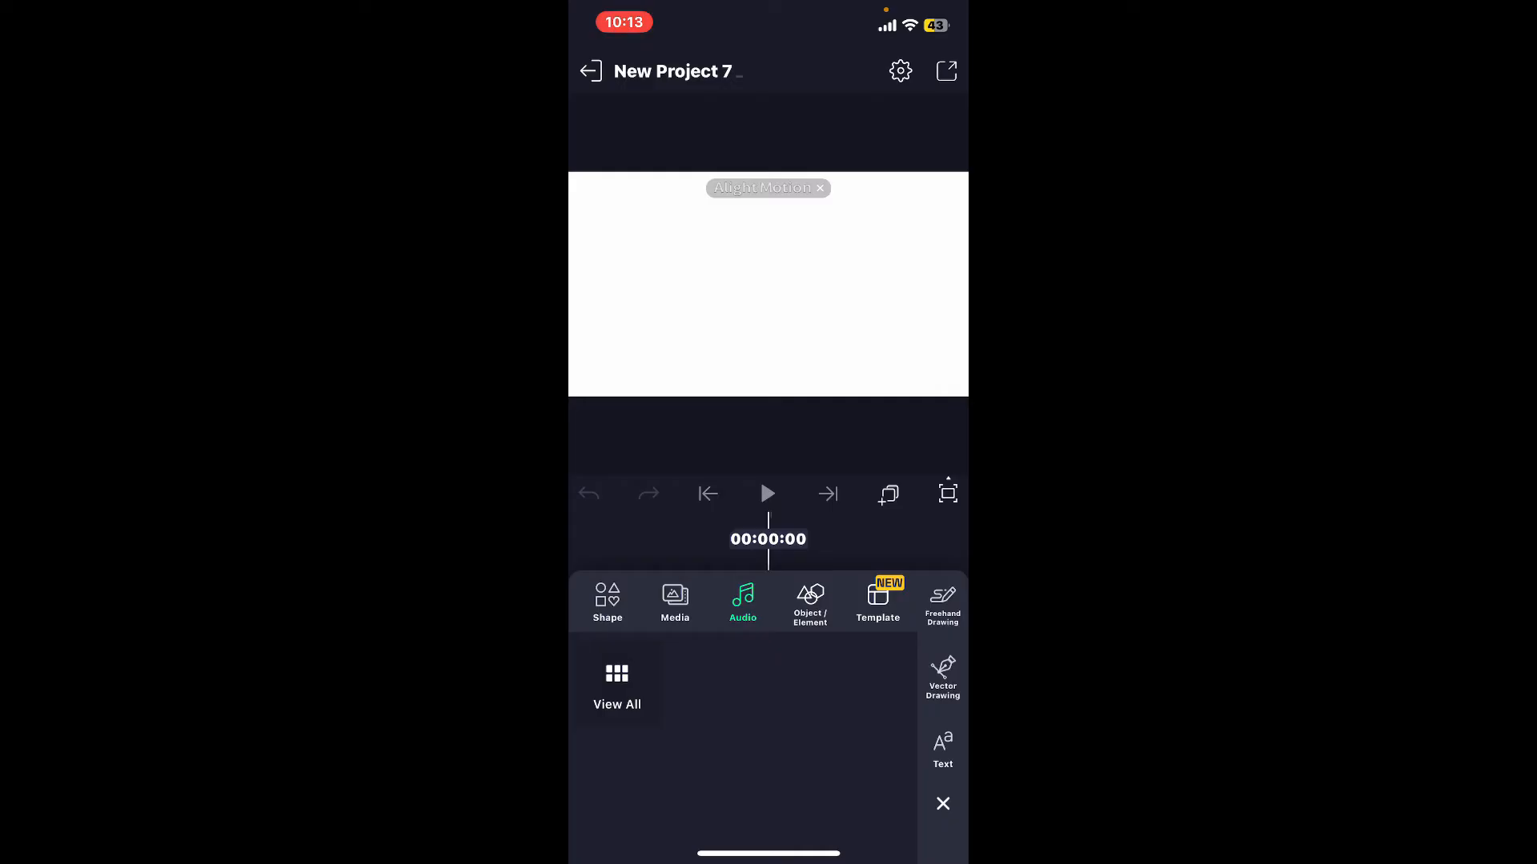
{"action": "left_click", "coordinate": [617, 683]}
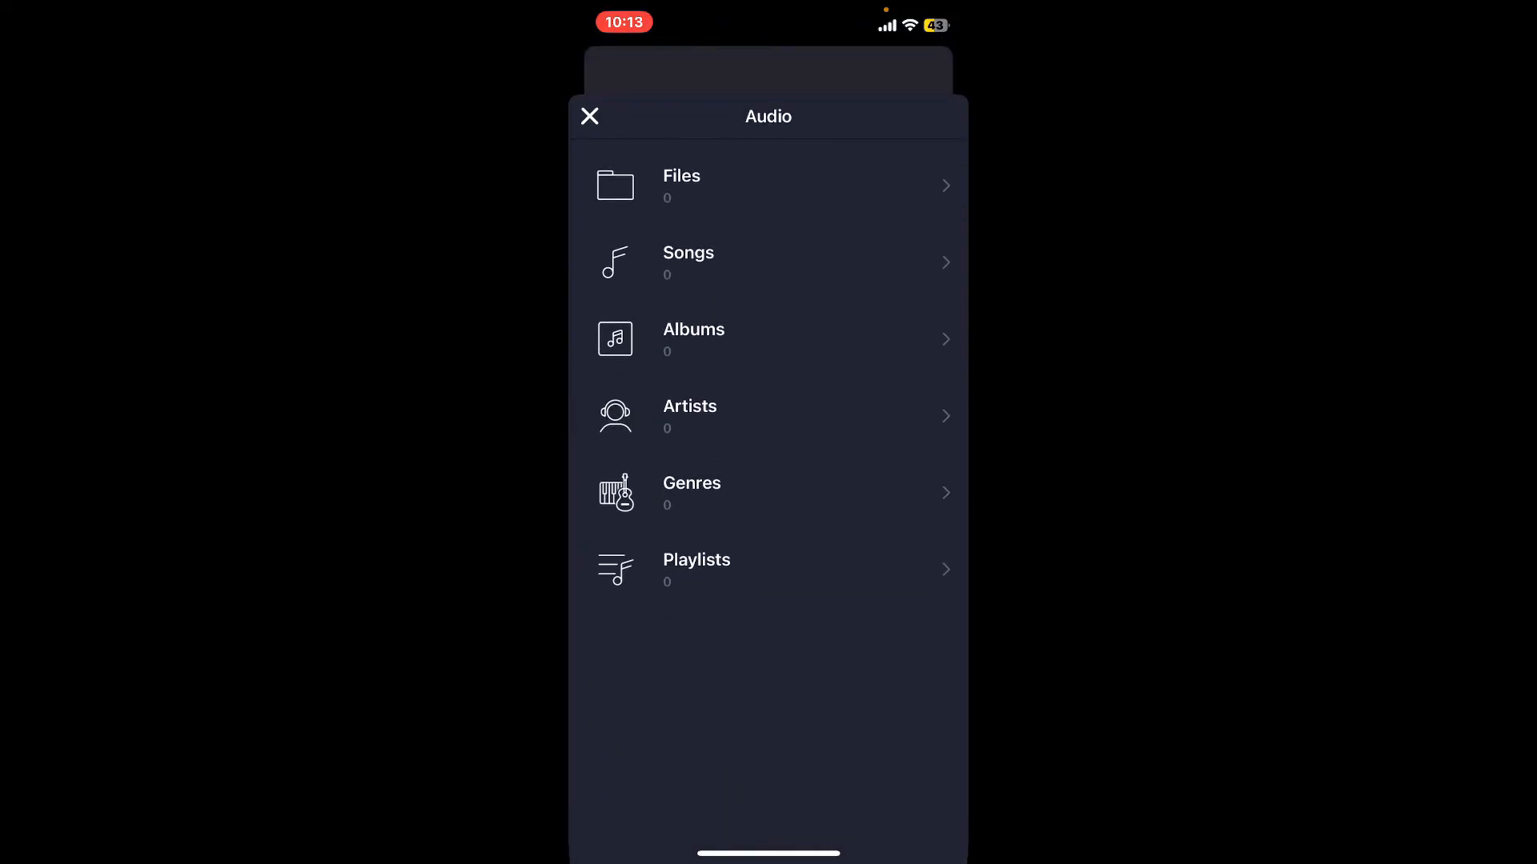